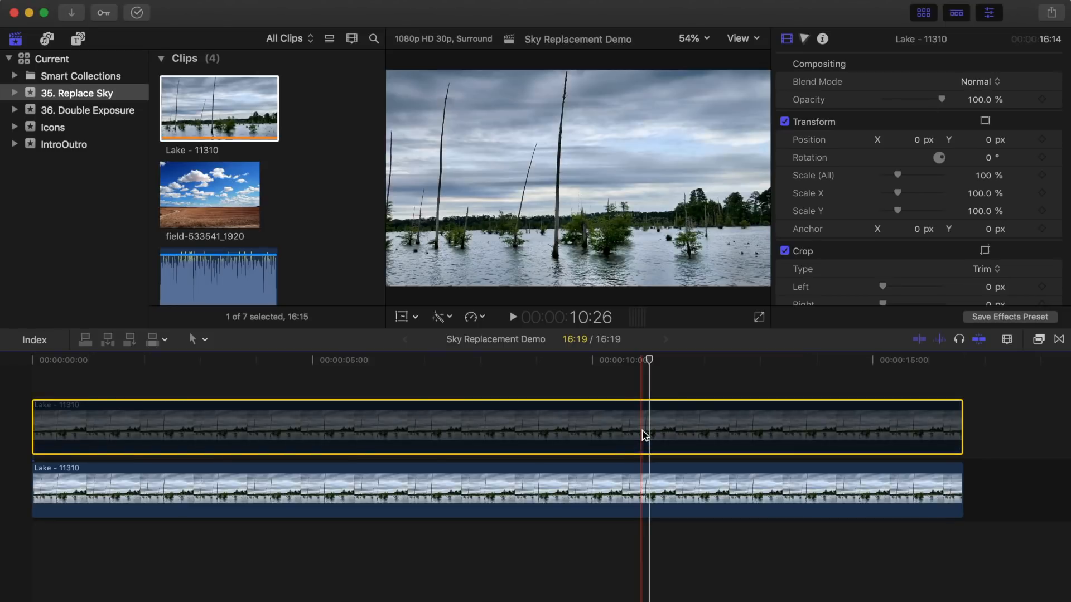
- Show the installed video effects browser for the selected upper Lake clip
left_click(1037, 339)
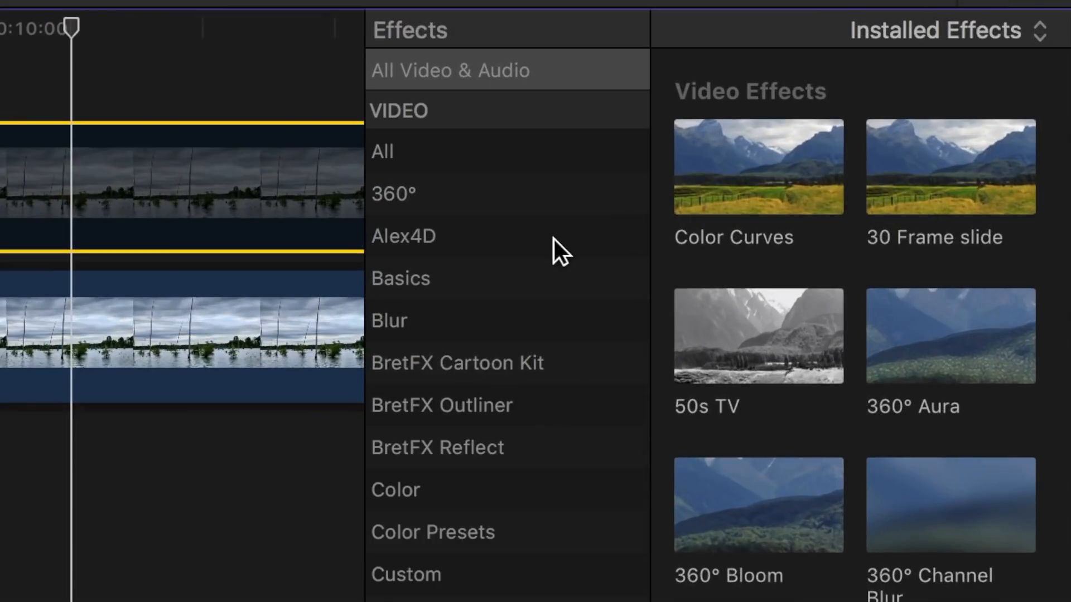
- Apply Luma Keyer from Keying to the upper lake clip and view it as a Matte
left_click(402, 320)
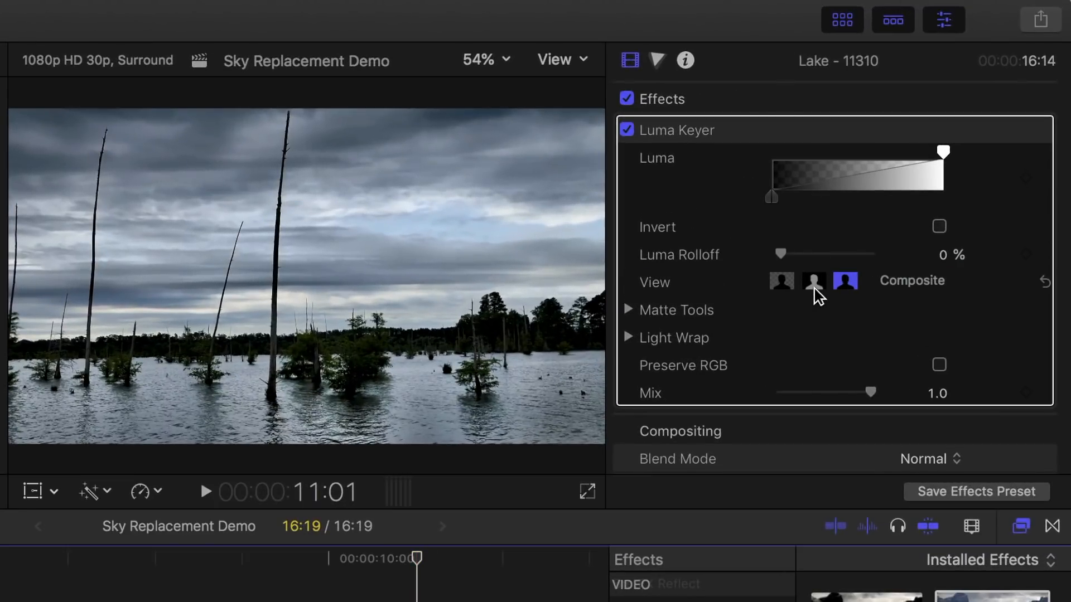
left_click(813, 281)
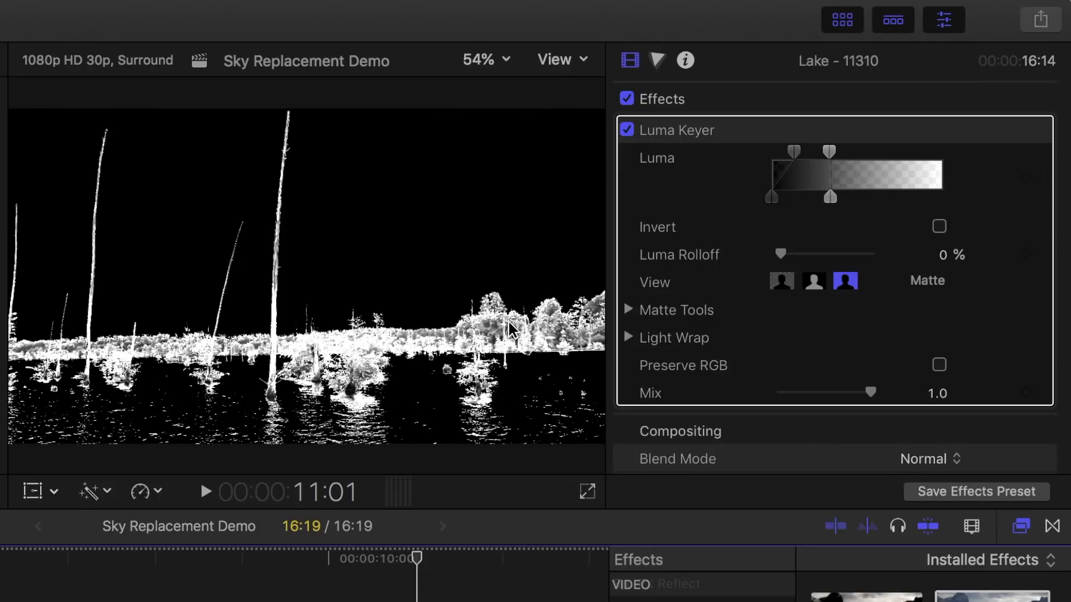
mouse_move(763, 208)
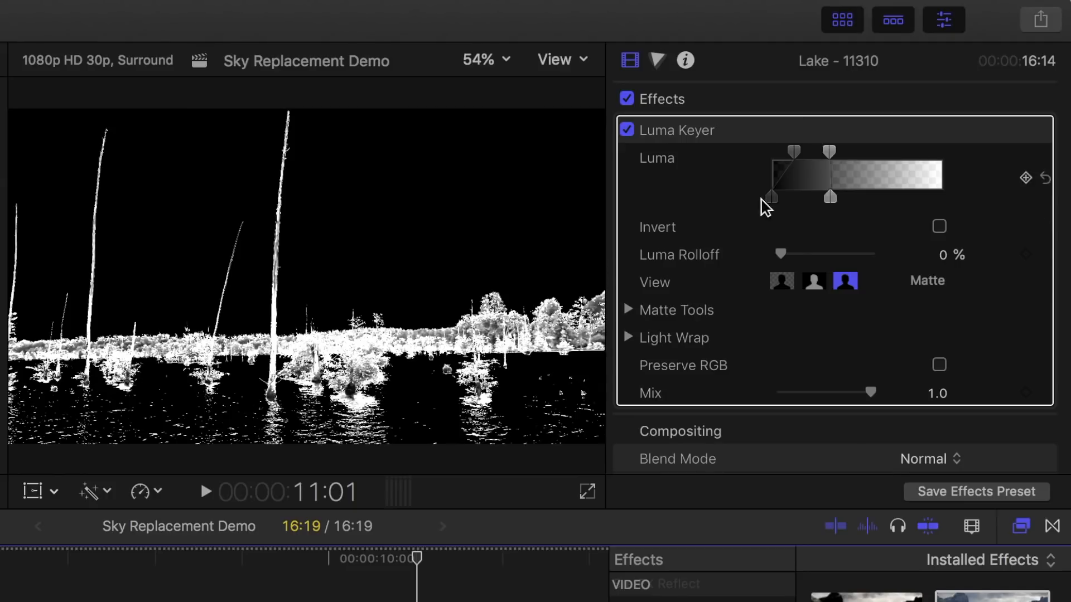
mouse_move(635, 316)
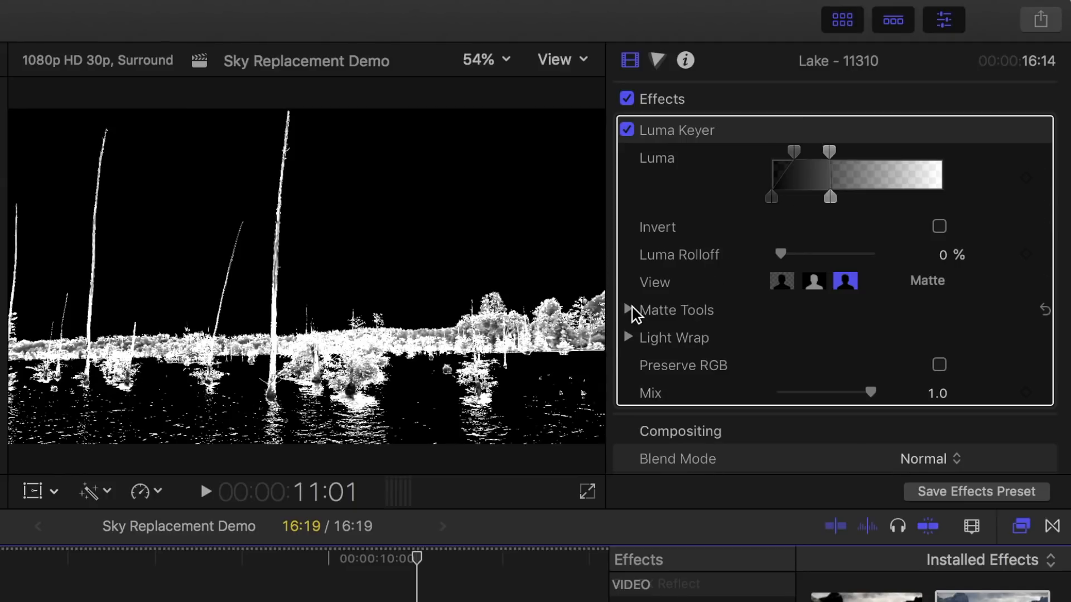
- Expand Matte Tools and raise Fill Holes to about 7.5 to solidify trees and shoreline
left_click(627, 310)
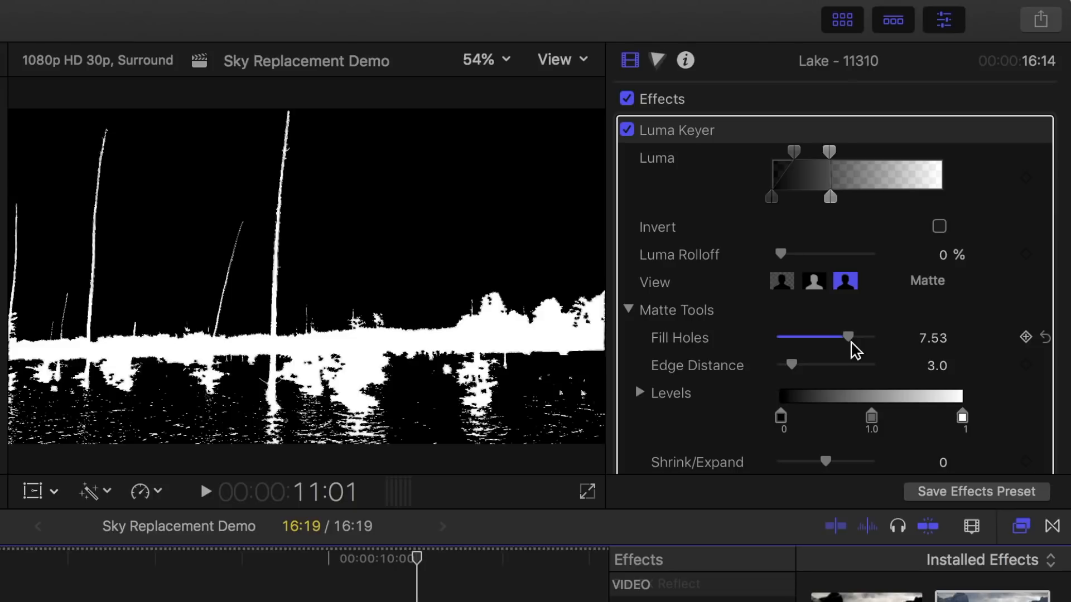
left_click(781, 281)
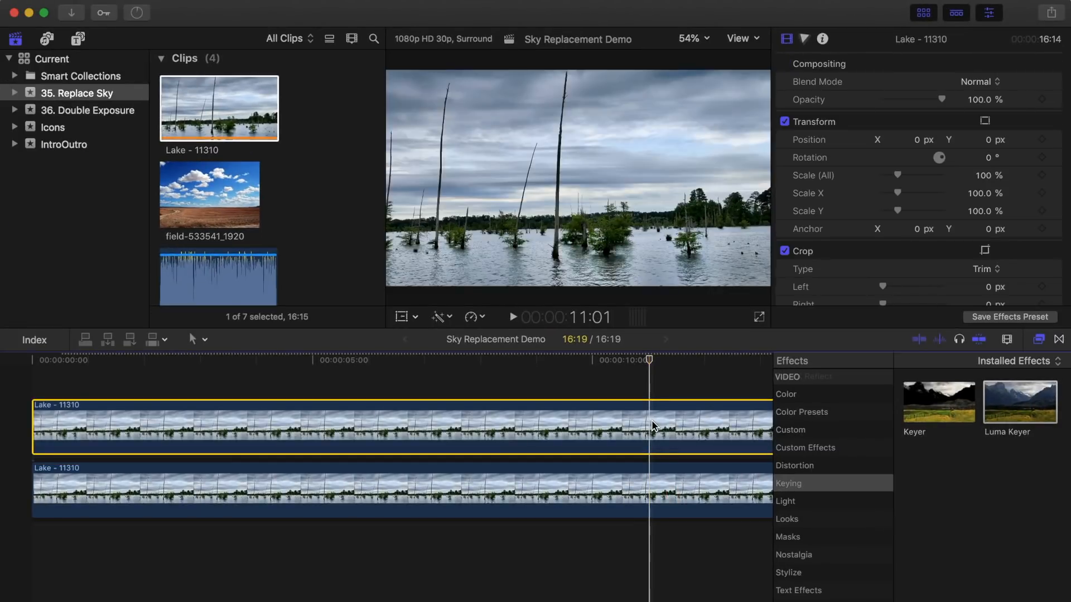
- Apply a Shape Mask from Masks to the lake clip, blacking out the sky above the shoreline
left_click(794, 537)
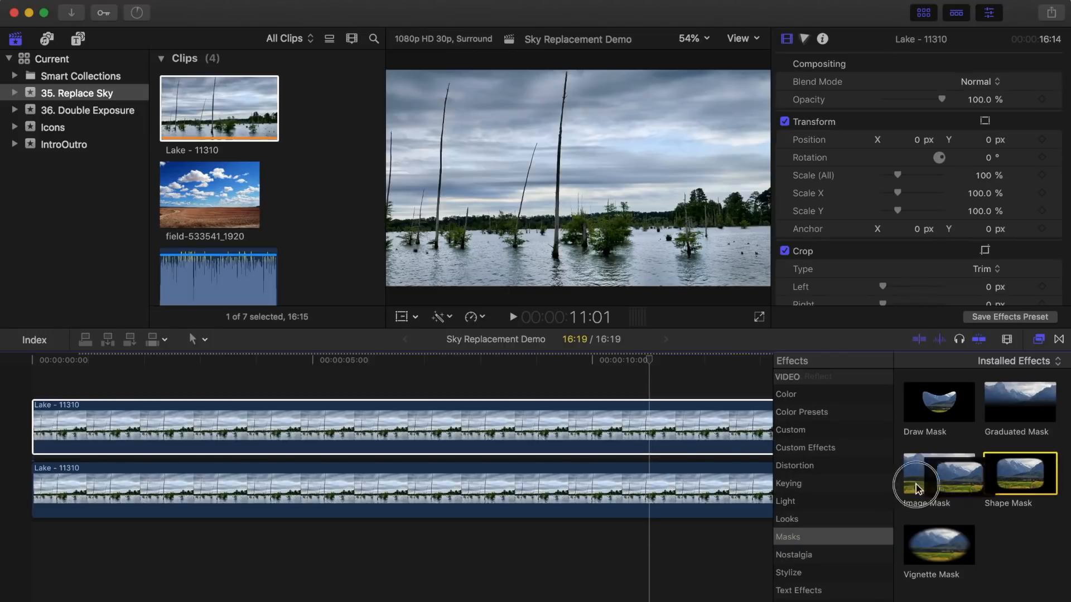
double_click(1018, 473)
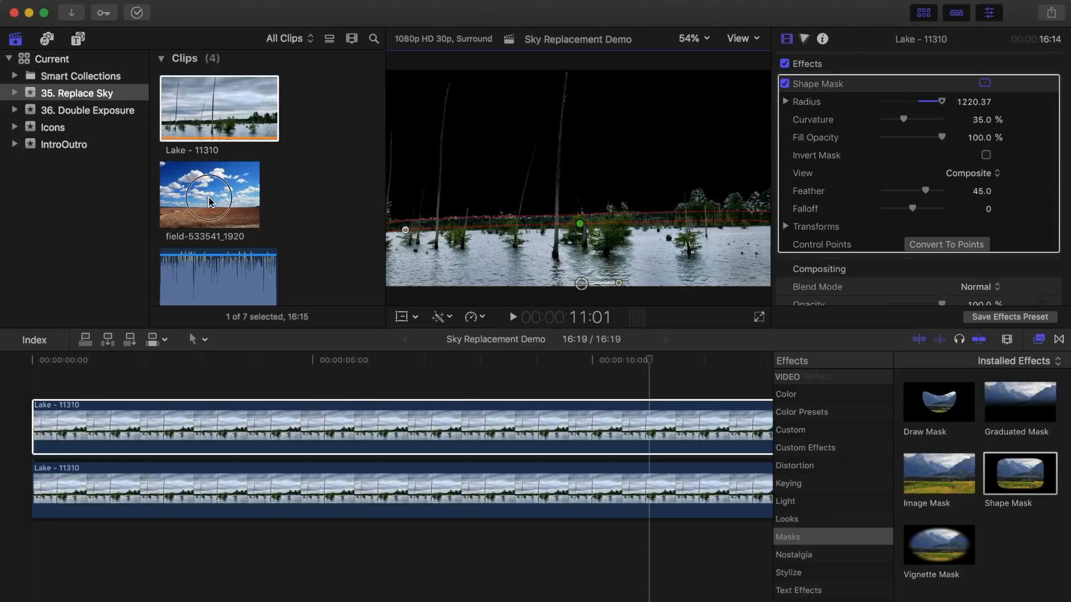
- Place field-533541_1920 beneath the lake clips and scale it to 135% with Transform
left_click(210, 195)
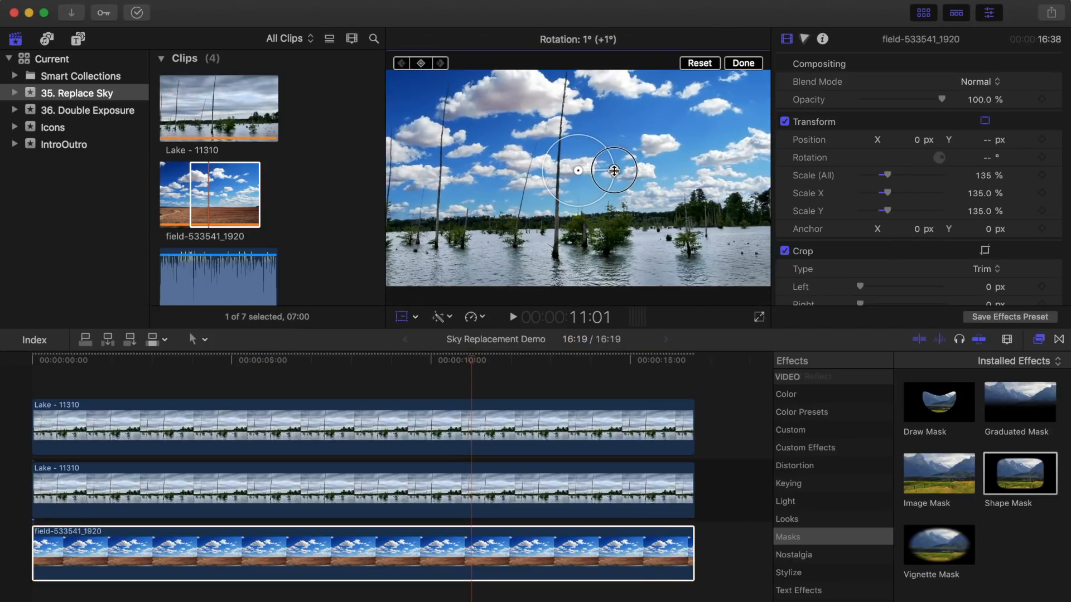
left_click(743, 62)
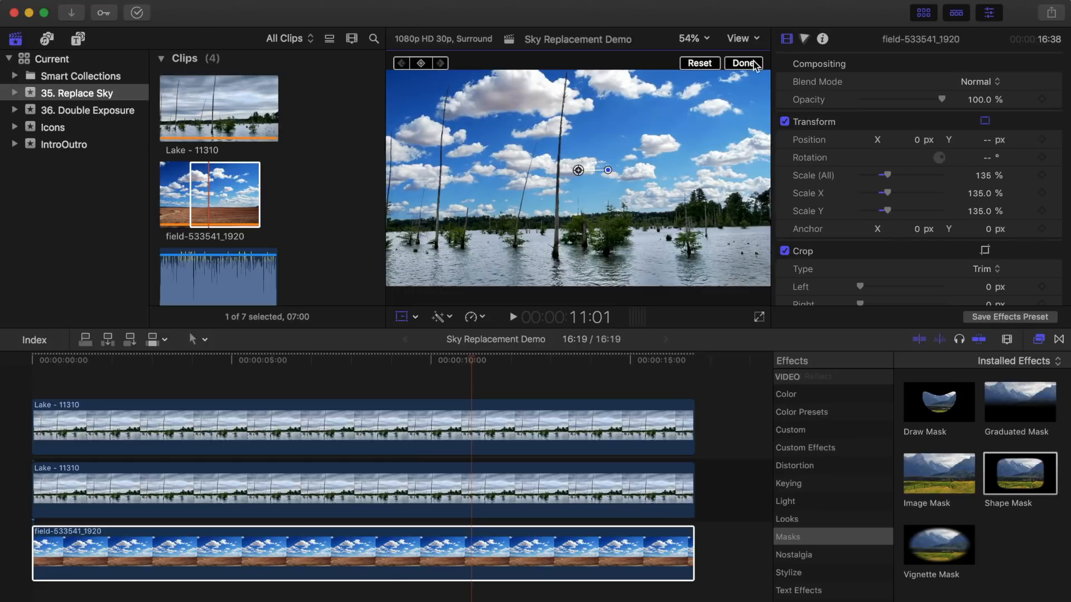